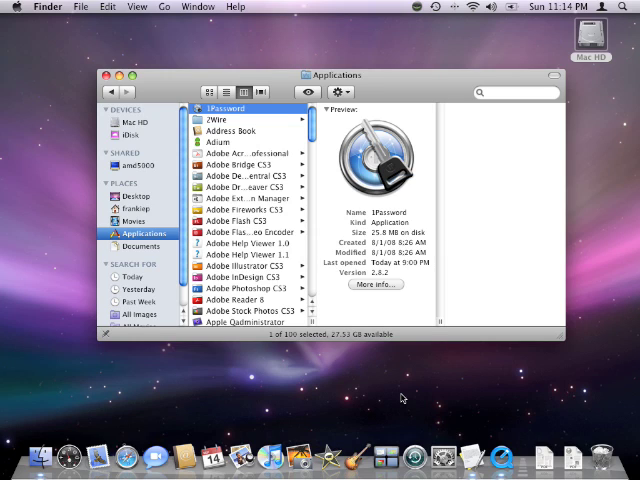
pyautogui.moveTo(203, 130)
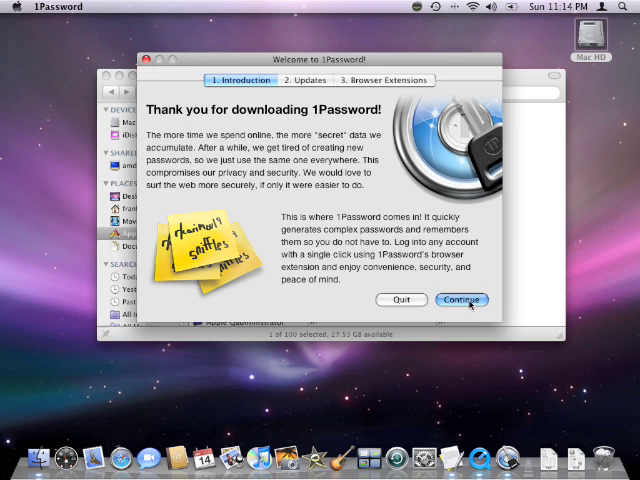
# Step: Keep automatic updates, decline the newsletter, and enable browser extension installation in setup
pyautogui.click(461, 299)
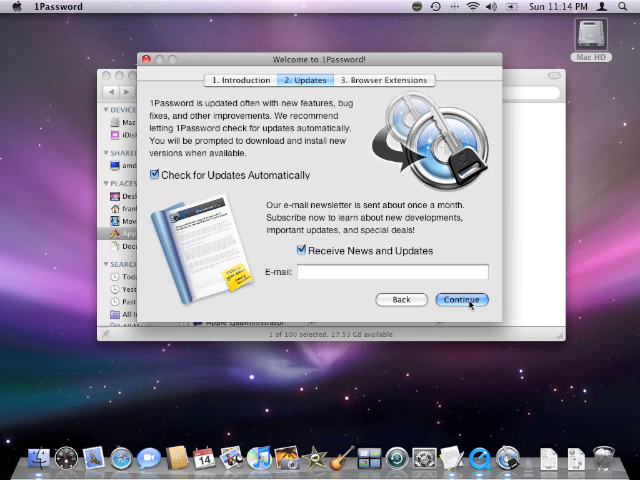
pyautogui.moveTo(430, 251)
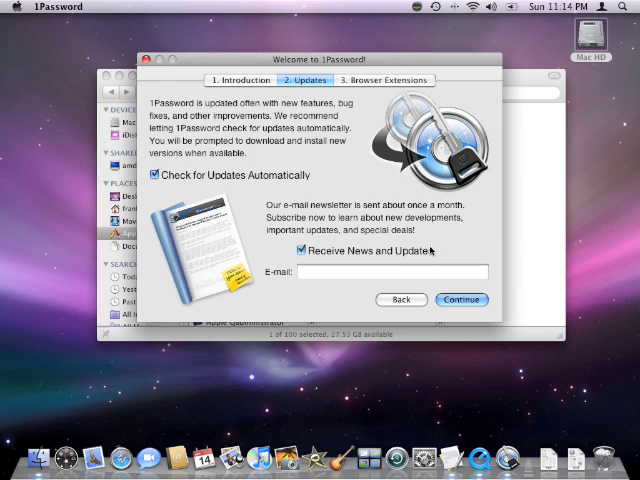
pyautogui.click(300, 250)
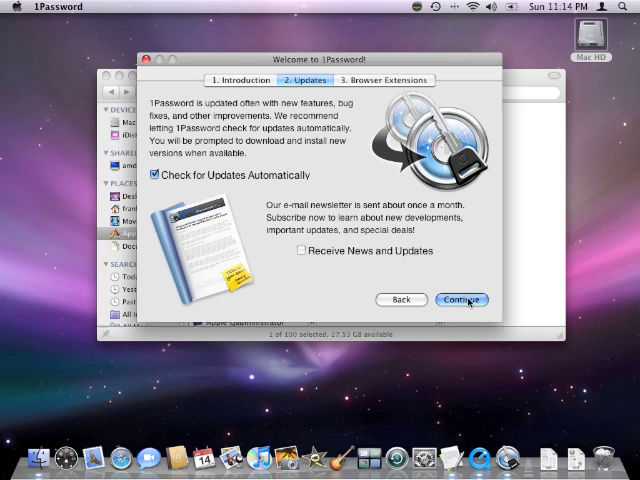
pyautogui.click(461, 299)
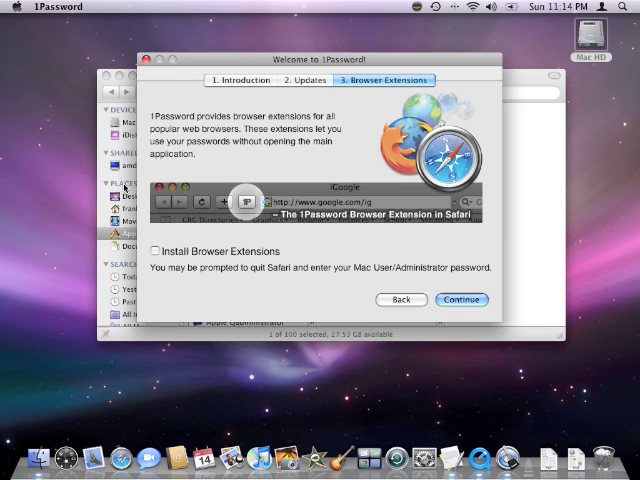
pyautogui.click(158, 252)
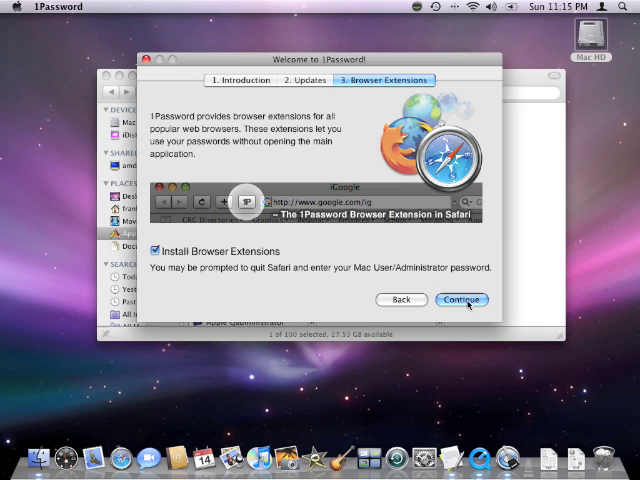
pyautogui.click(461, 299)
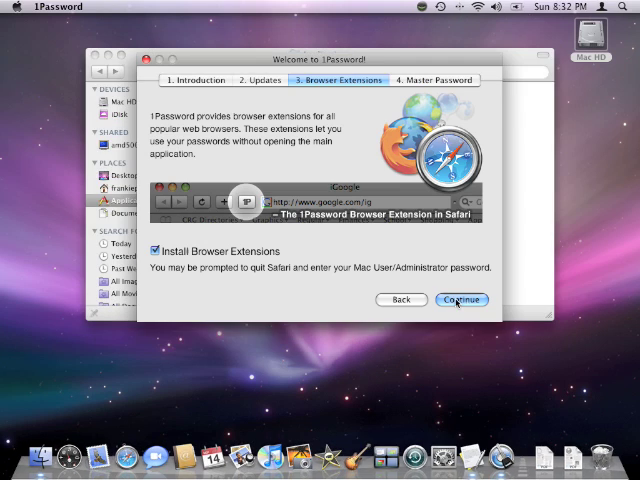
# Step: Enter a short master password and retype it in the Verify field
pyautogui.click(461, 299)
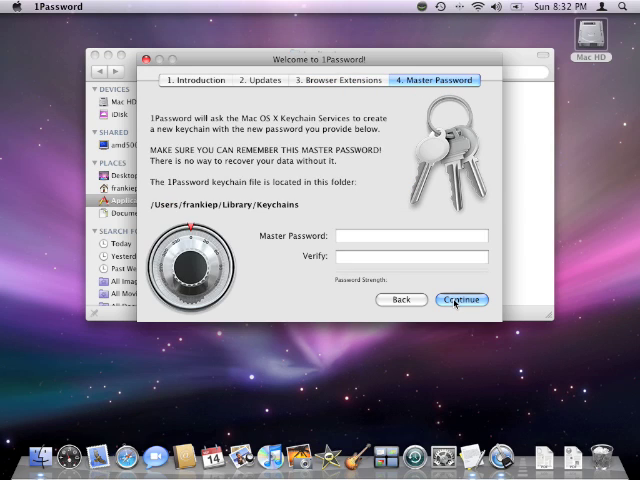
pyautogui.click(412, 235)
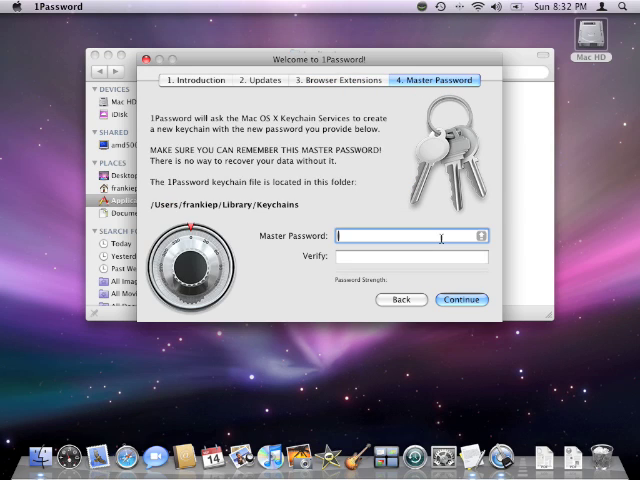
pyautogui.click(410, 236)
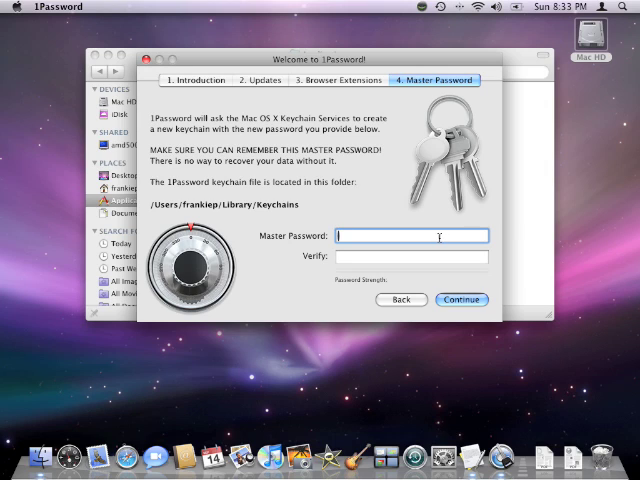
pyautogui.write('•••')
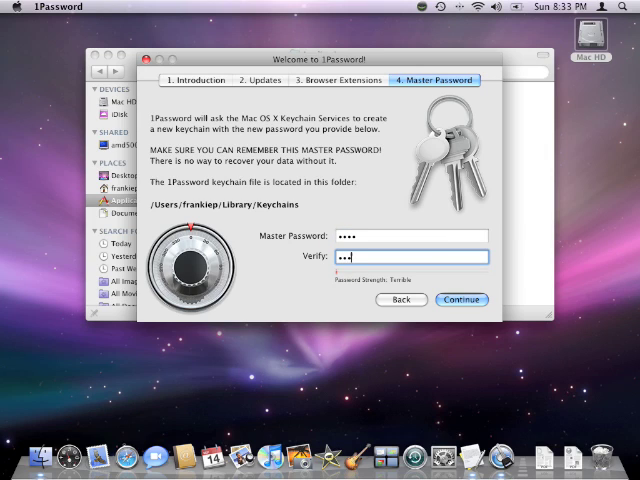
pyautogui.write('•')
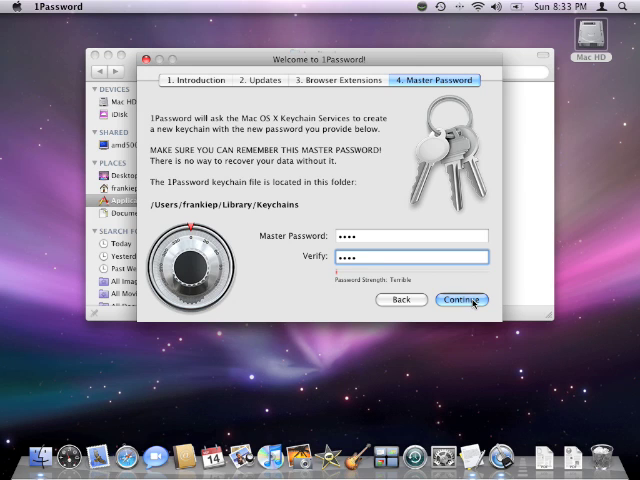
# Step: Finish the setup assistant and choose Start Using 1Password on the Welcome screen
pyautogui.click(462, 300)
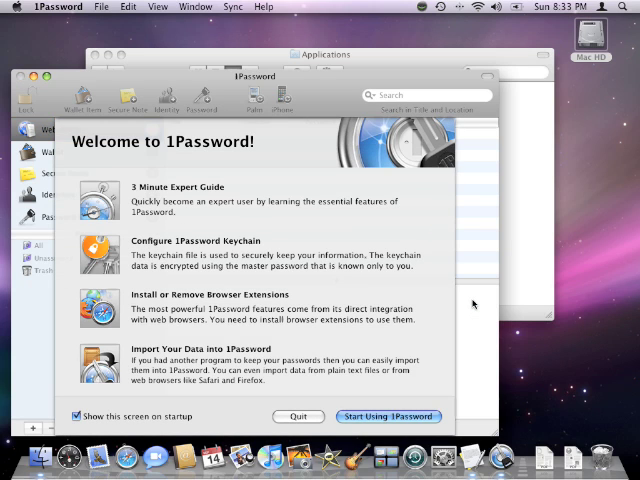
pyautogui.moveTo(473, 305)
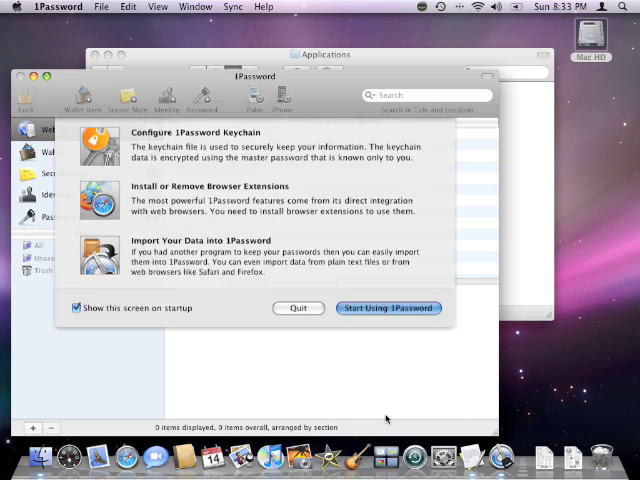
pyautogui.click(388, 307)
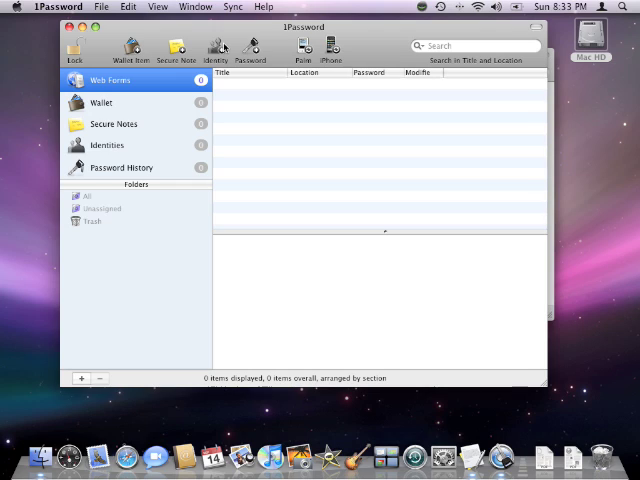
pyautogui.moveTo(223, 47)
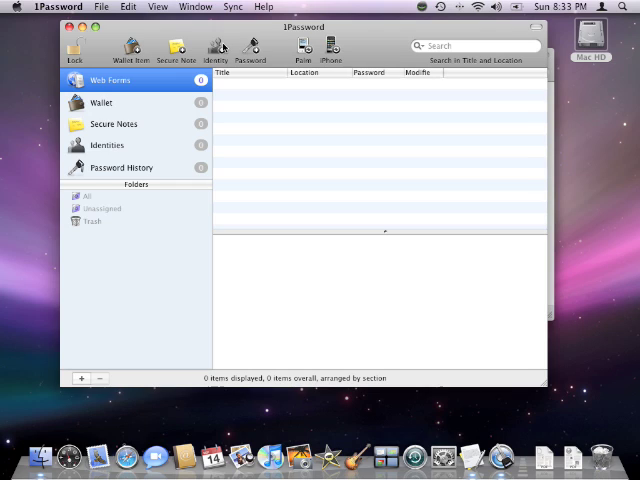
pyautogui.click(215, 47)
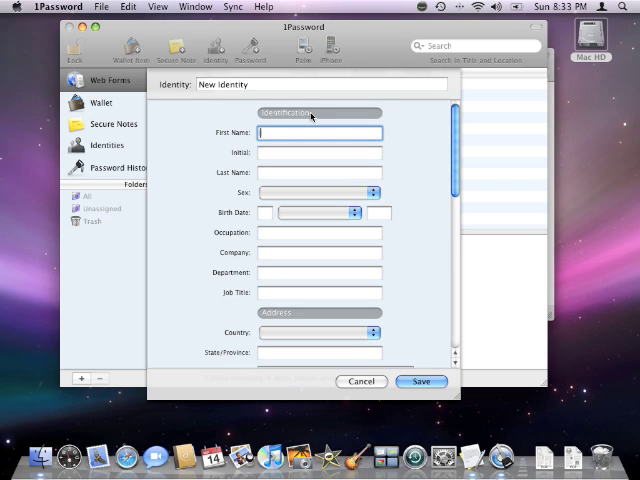
pyautogui.write('Frank')
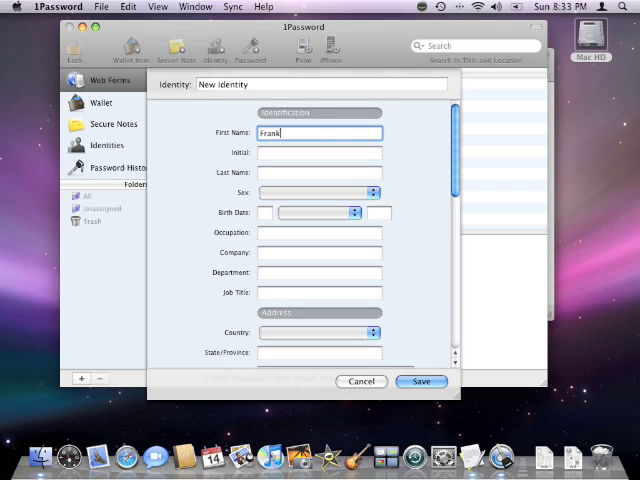
pyautogui.write('p')
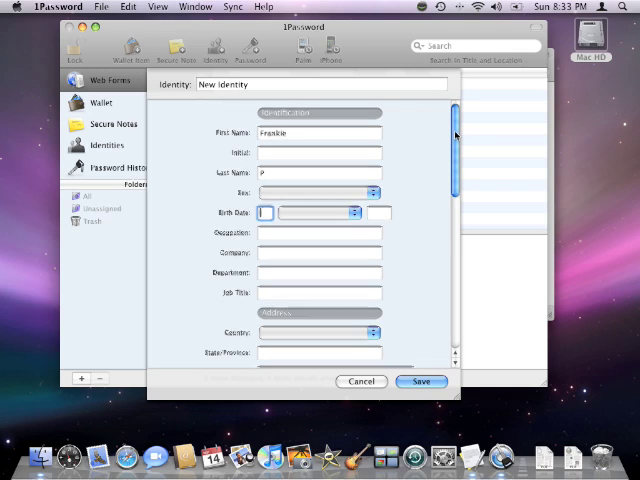
pyautogui.scroll(-3)
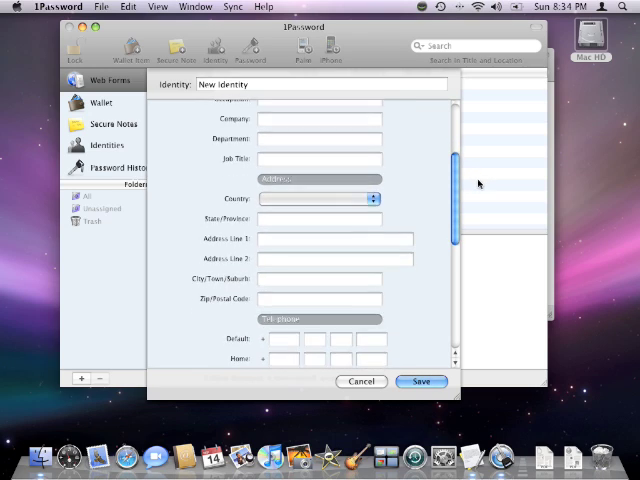
pyautogui.scroll(-3)
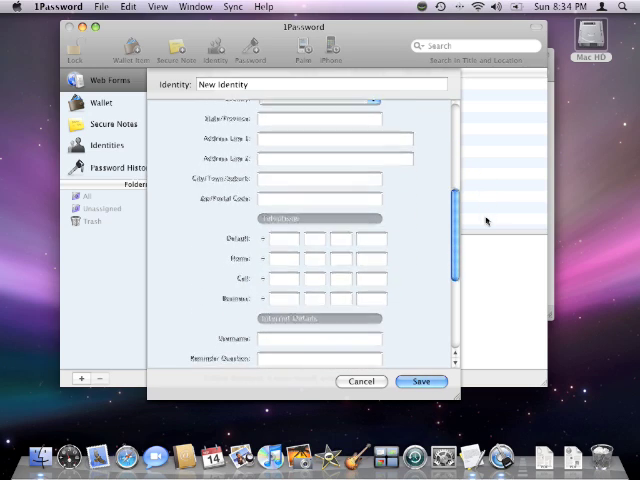
pyautogui.scroll(-3)
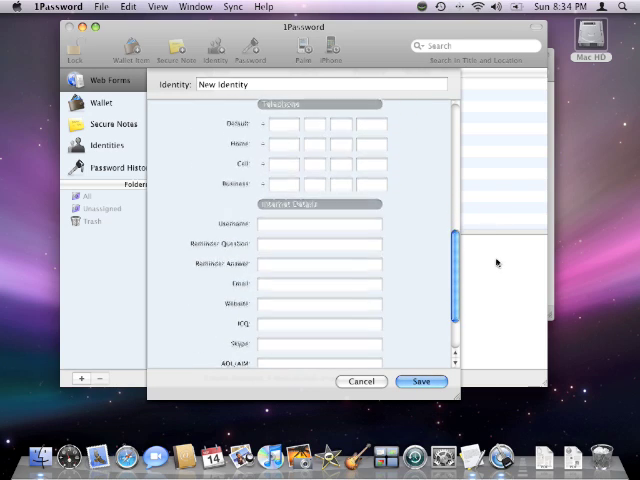
pyautogui.scroll(-3)
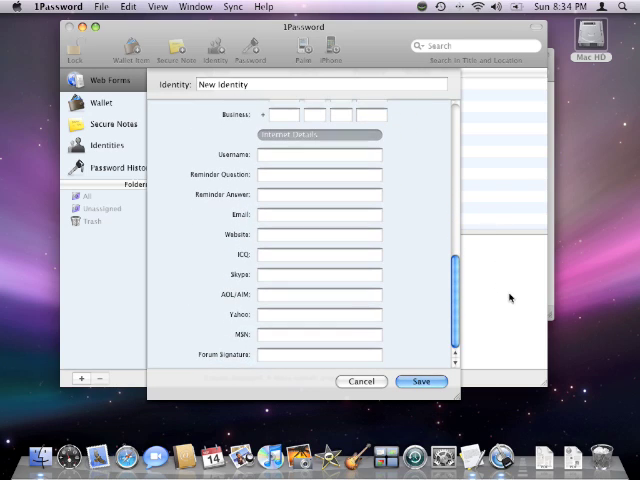
pyautogui.click(320, 214)
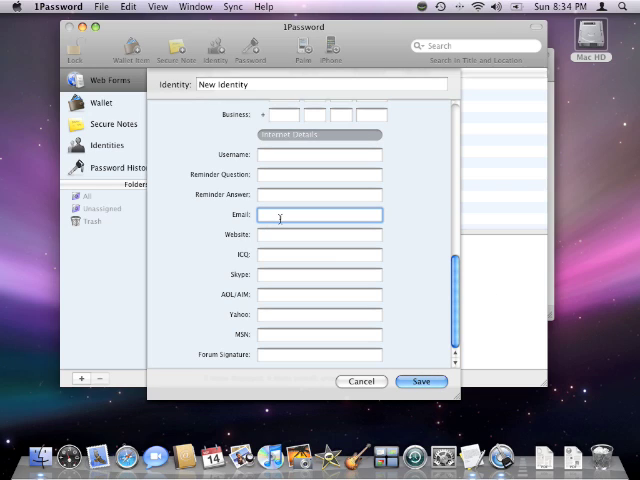
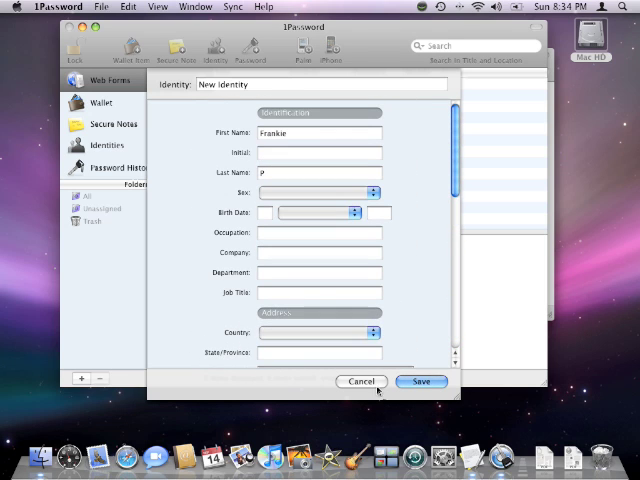
# Step: Save the Frankie identity, open Gmail's Create an Account form, and show 1Password's menu
pyautogui.click(423, 381)
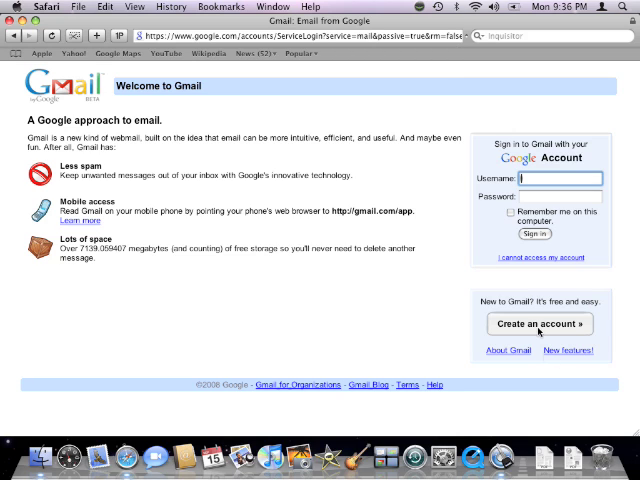
pyautogui.click(539, 323)
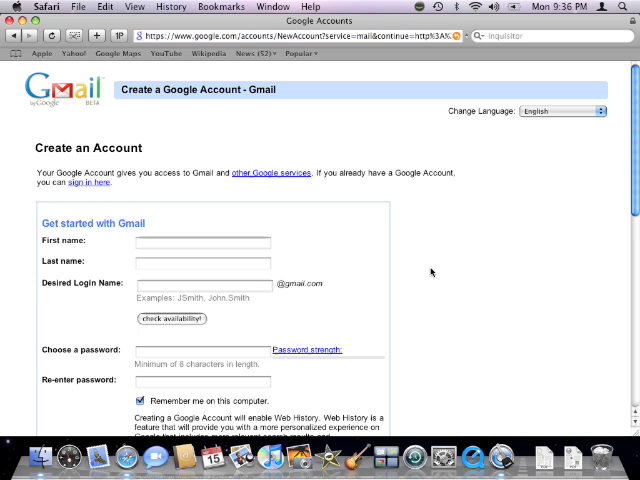
pyautogui.click(119, 37)
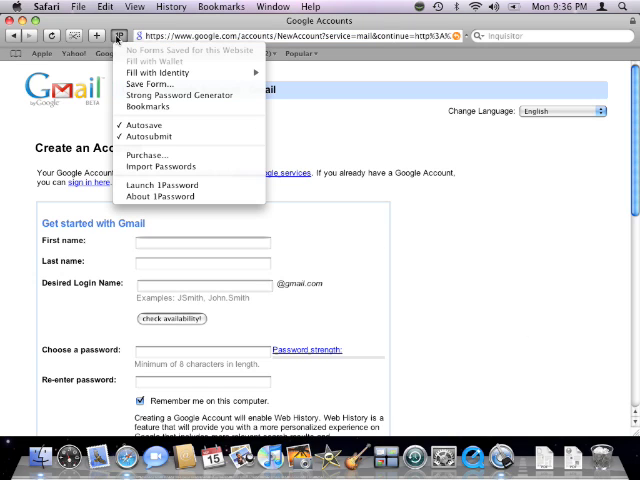
pyautogui.moveTo(155, 72)
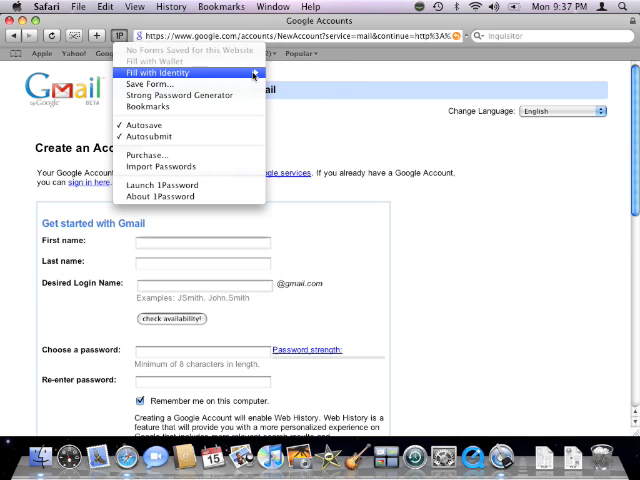
# Step: Fill the Gmail sign-up form from the Frankie identity, unlocking with the master password
pyautogui.click(158, 72)
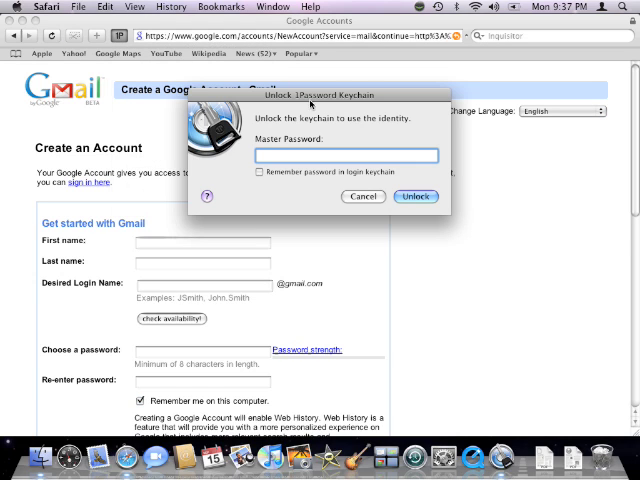
pyautogui.write('••')
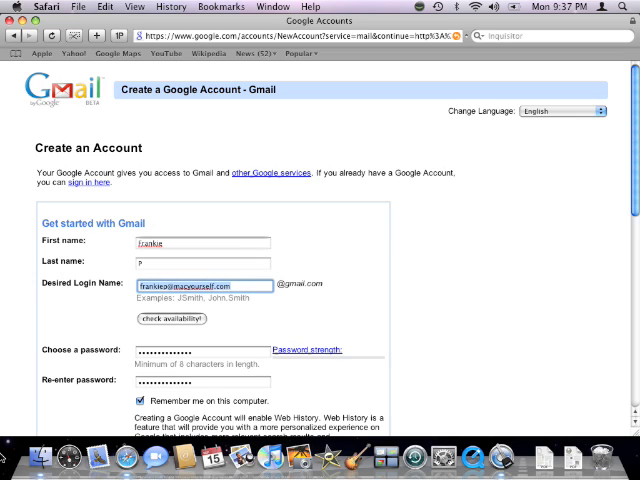
pyautogui.click(203, 285)
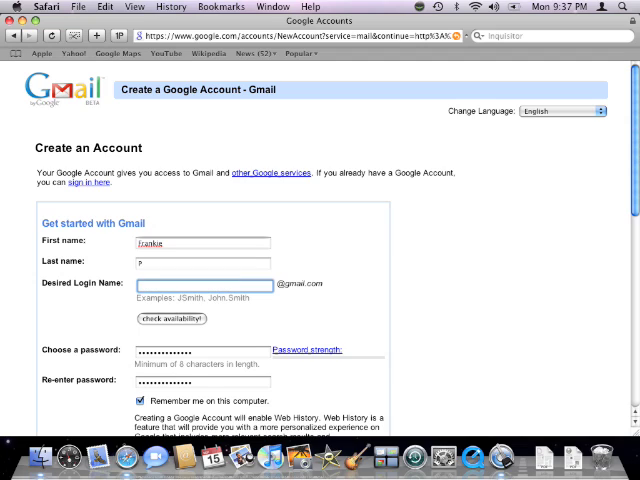
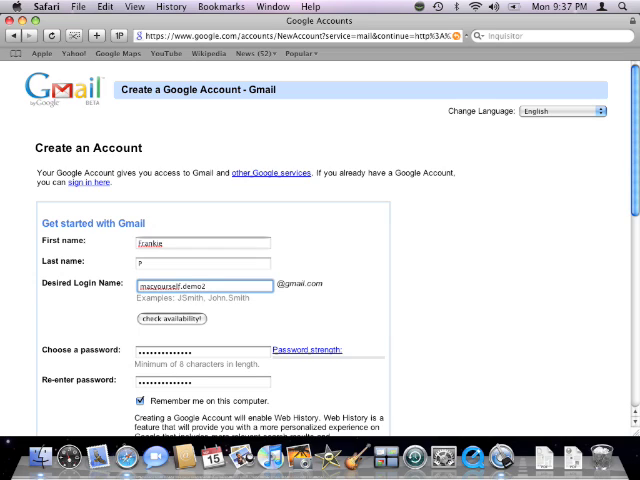
# Step: Enter the verification word, accept to create the account, and save the login in 1Password
pyautogui.scroll(-3)
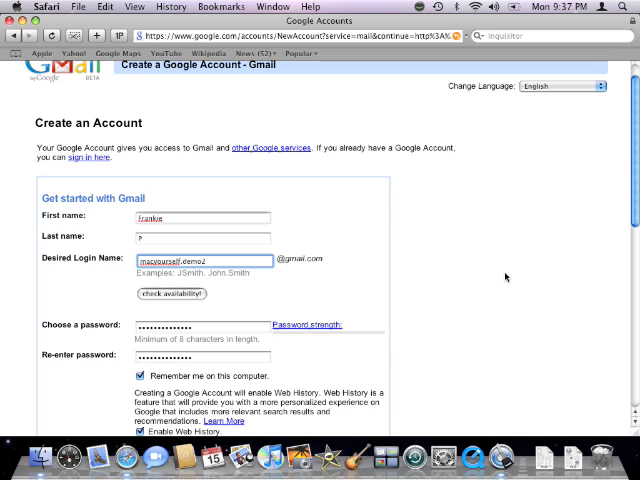
pyautogui.scroll(-3)
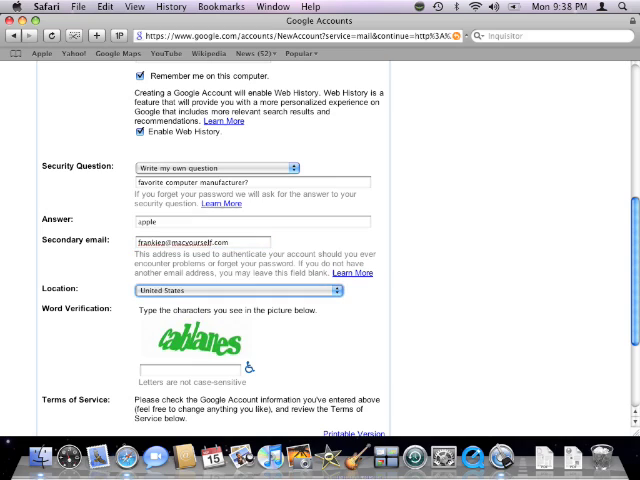
pyautogui.write('d')
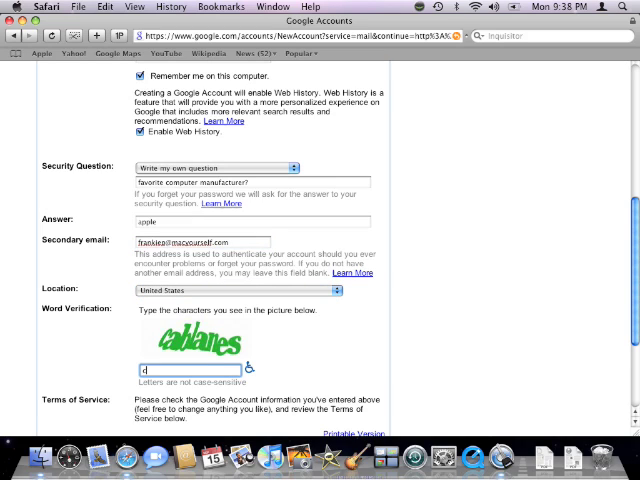
pyautogui.write('ablanes')
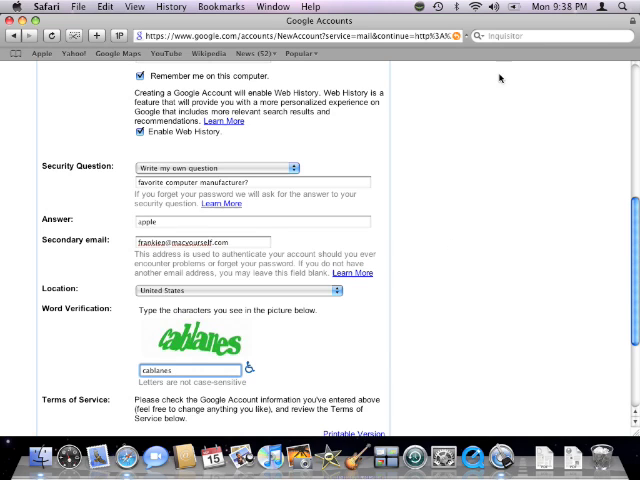
pyautogui.scroll(-3)
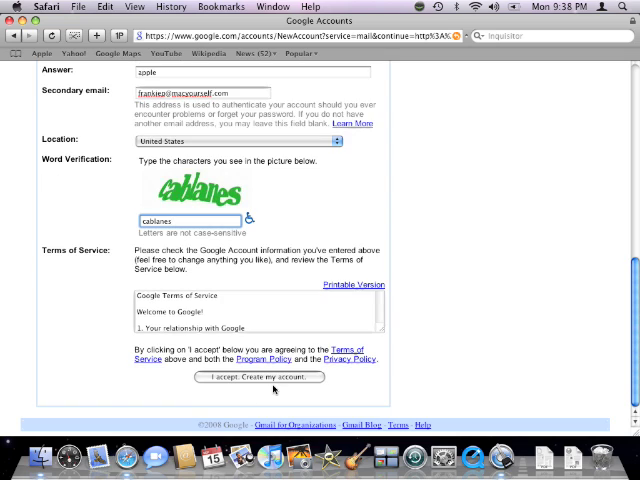
pyautogui.click(260, 377)
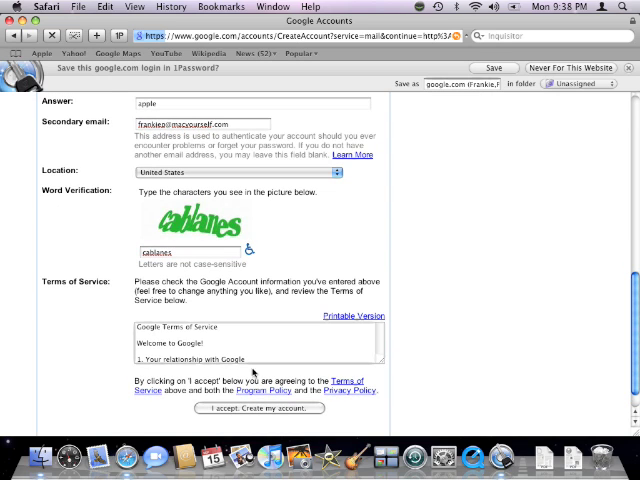
pyautogui.click(260, 408)
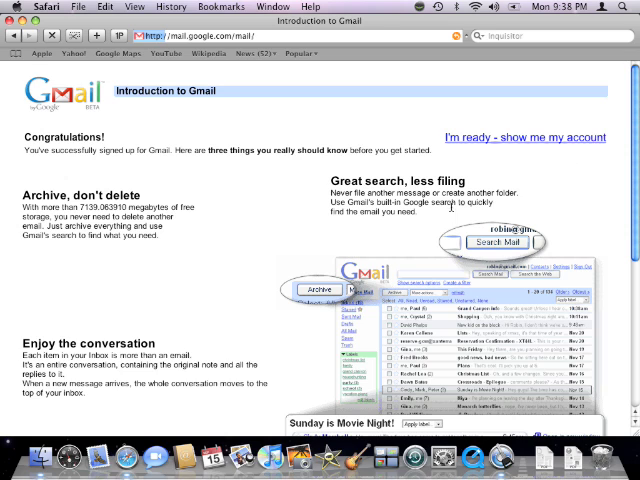
# Step: On Gmail's sign-in page, restore the saved login by unlocking 1Password with the master password
pyautogui.click(543, 138)
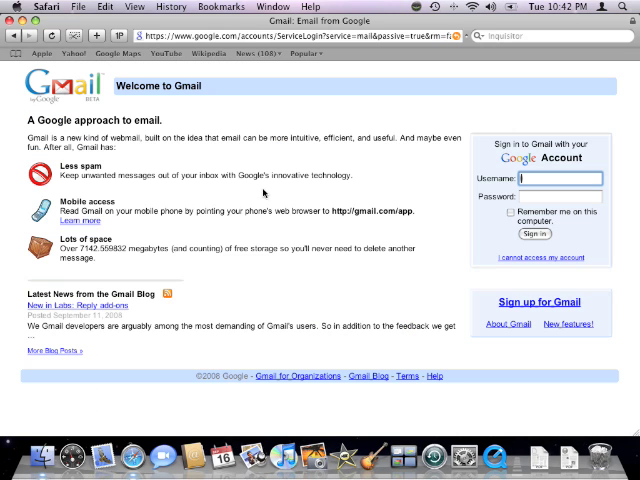
pyautogui.click(116, 36)
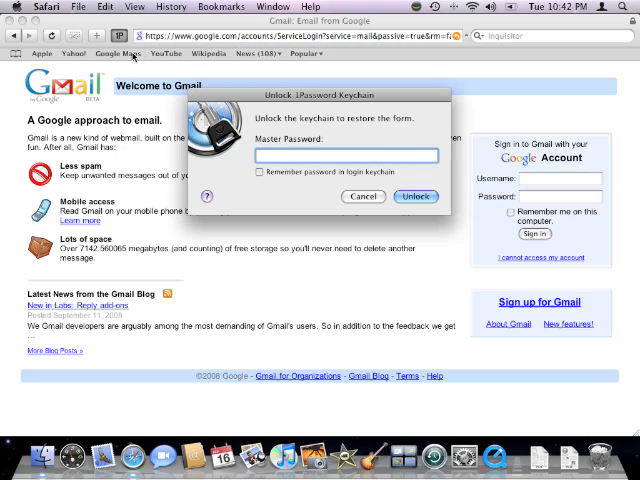
pyautogui.write('••••')
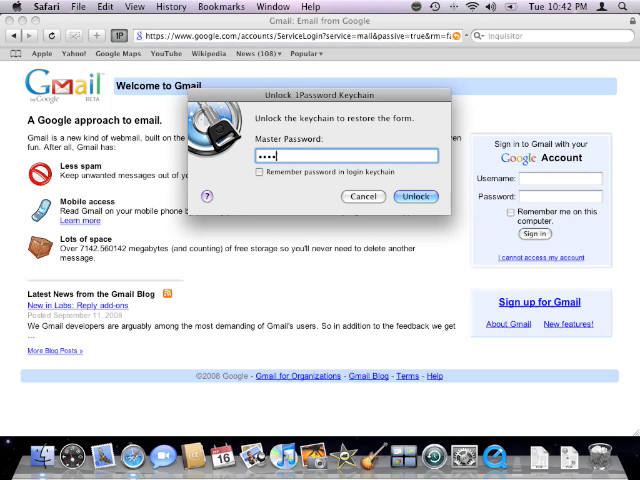
pyautogui.click(415, 196)
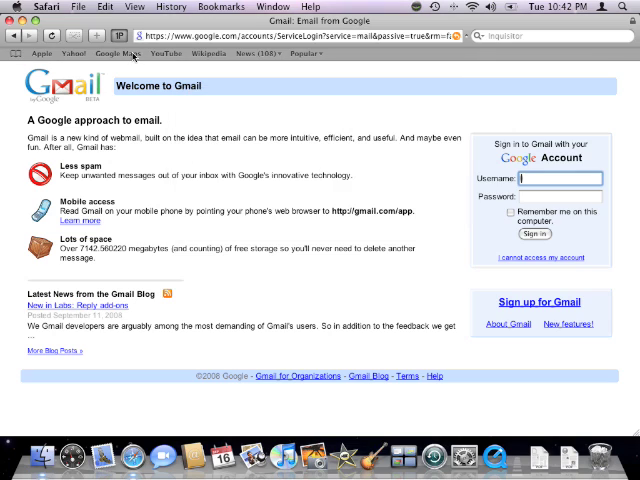
pyautogui.click(534, 233)
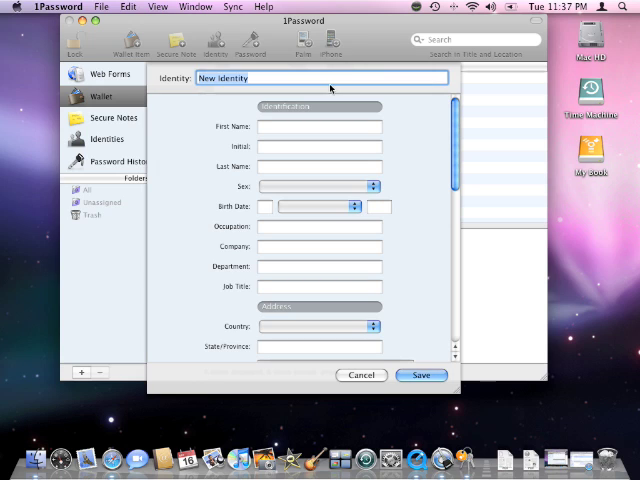
# Step: Save an identity titled Work for Test testing, then switch to Secure Notes
pyautogui.write('Work')
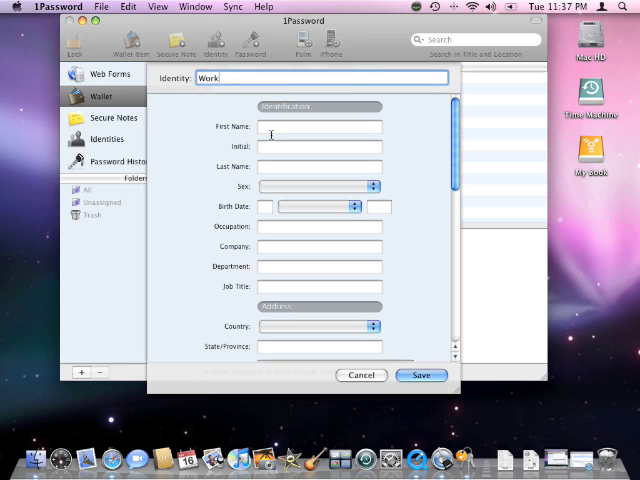
pyautogui.write('Test')
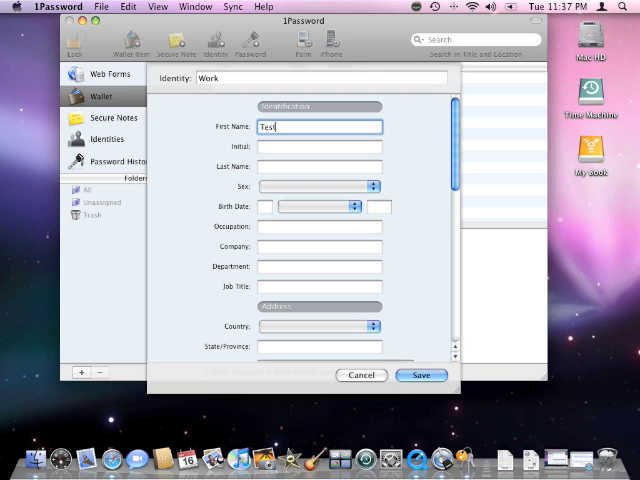
pyautogui.write('testing')
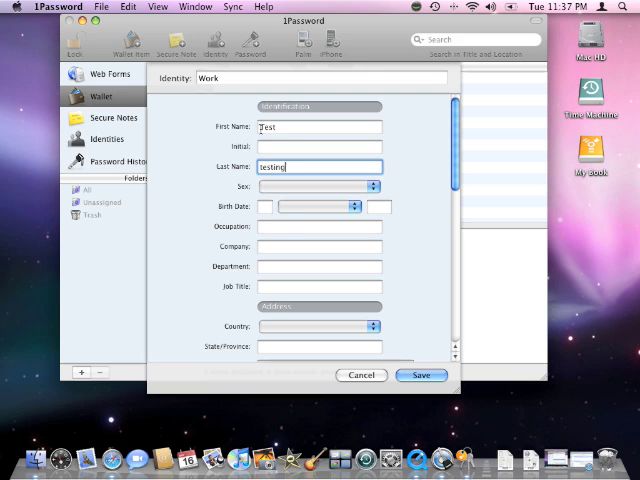
pyautogui.click(421, 375)
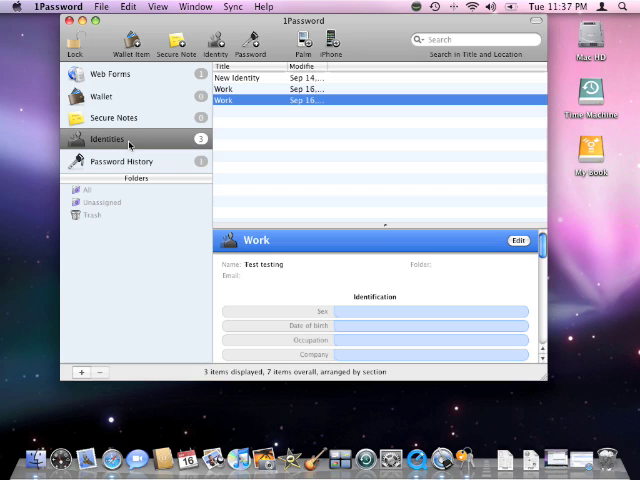
pyautogui.click(240, 77)
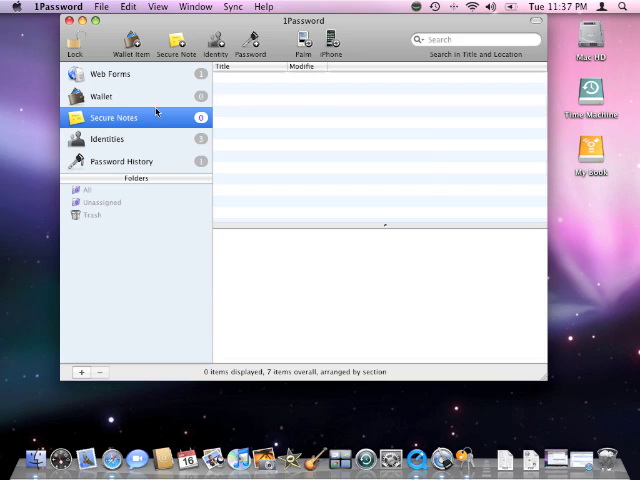
# Step: Save a secure note titled TEst with some test text, then lock the keychain
pyautogui.click(177, 42)
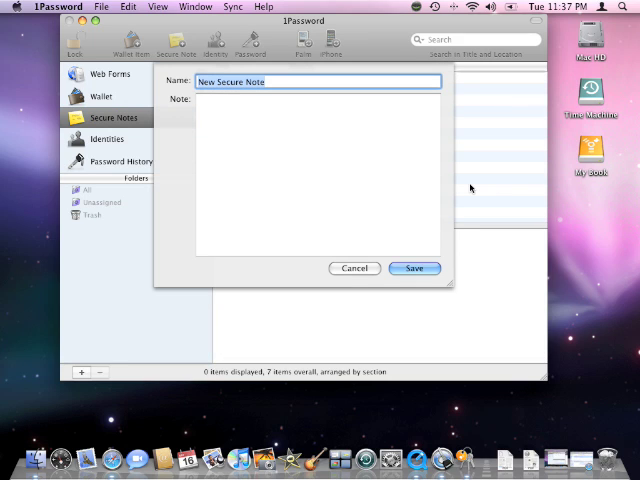
pyautogui.write('TEst')
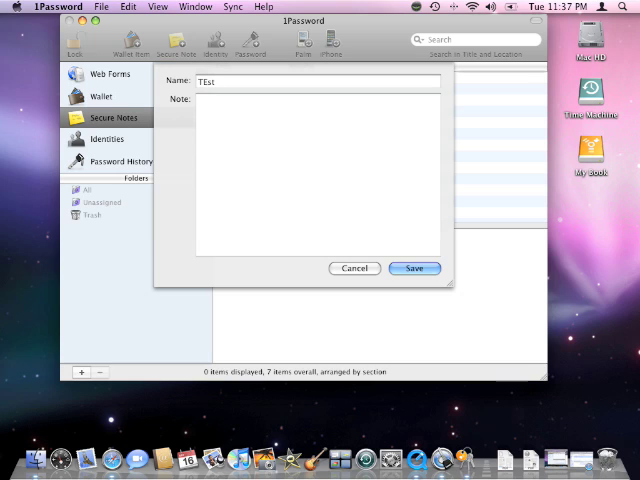
pyautogui.write('ASDFa')
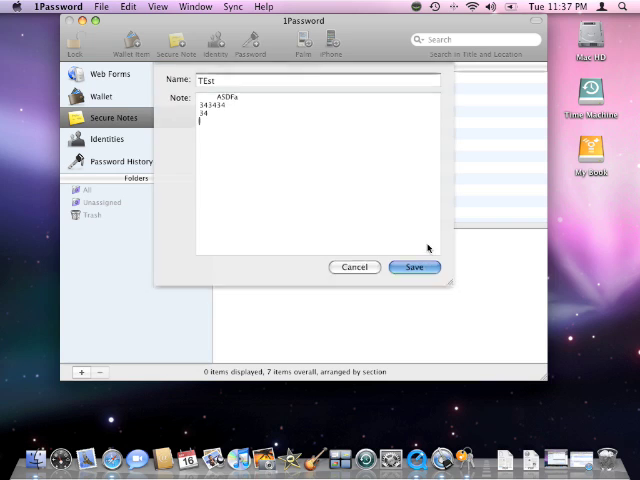
pyautogui.click(413, 267)
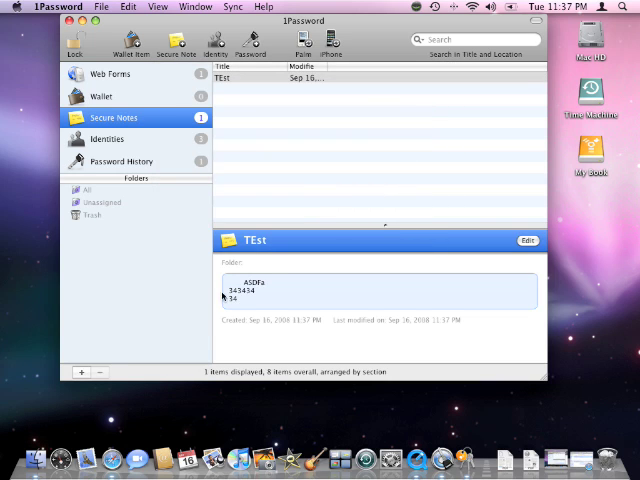
pyautogui.click(74, 42)
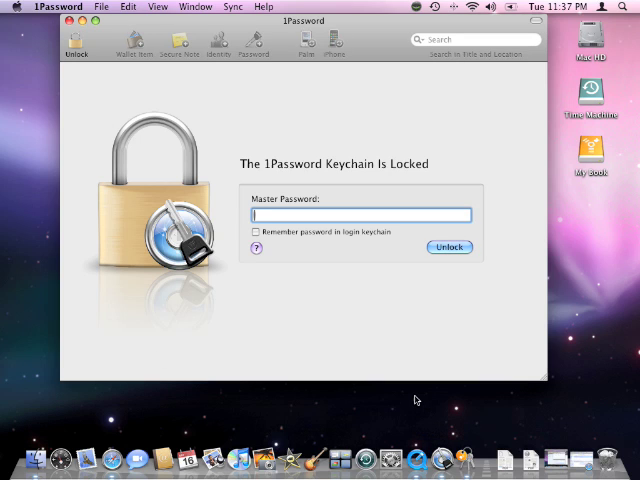
# Step: Unlock 1Password with the master password and view google.com's generated password in Password History
pyautogui.write('•••')
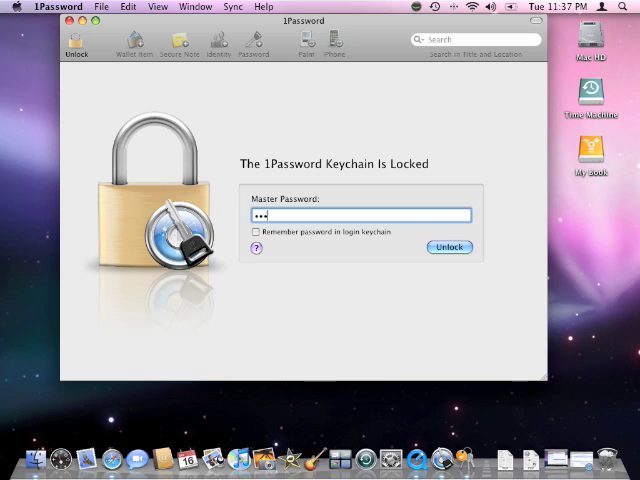
pyautogui.click(450, 247)
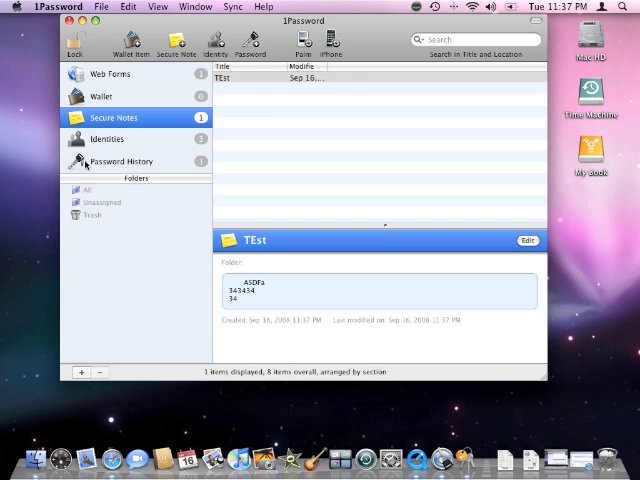
pyautogui.click(120, 161)
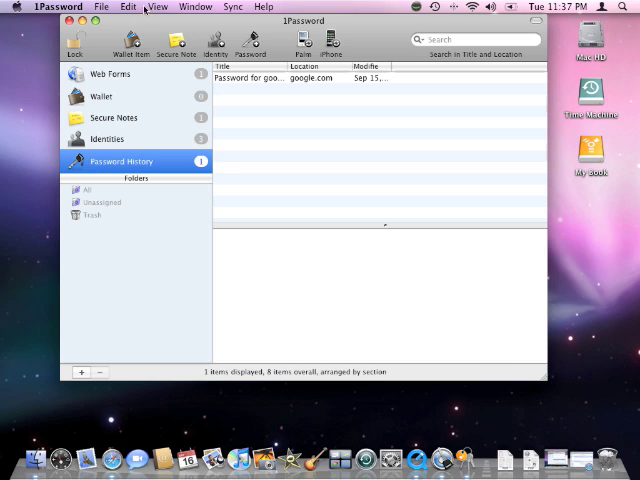
pyautogui.click(156, 6)
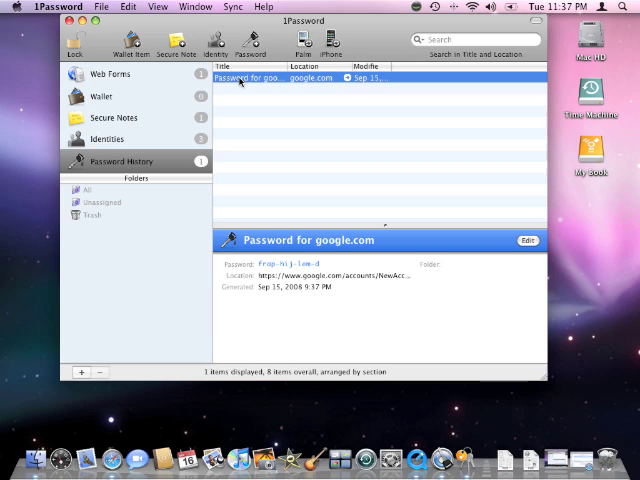
pyautogui.moveTo(272, 267)
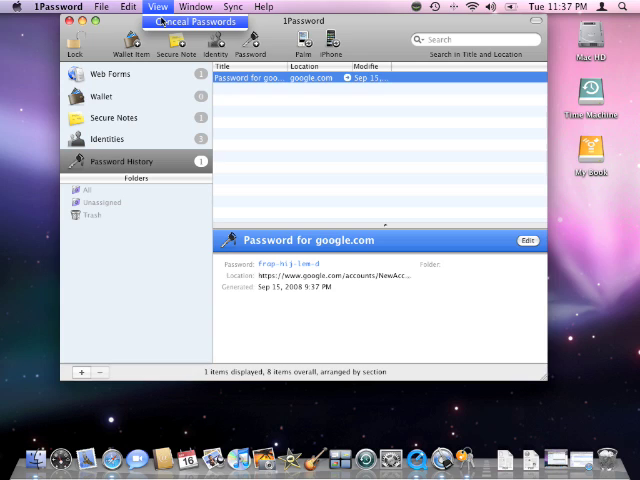
pyautogui.click(193, 21)
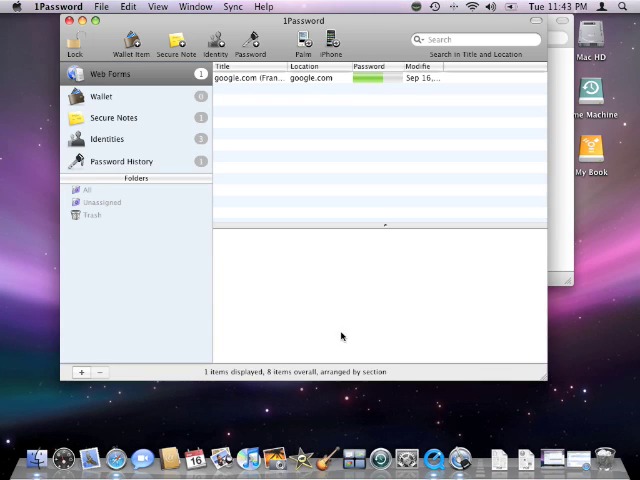
# Step: Open the password generator, try lengths 27 and 12, then digit and no separators
pyautogui.click(250, 40)
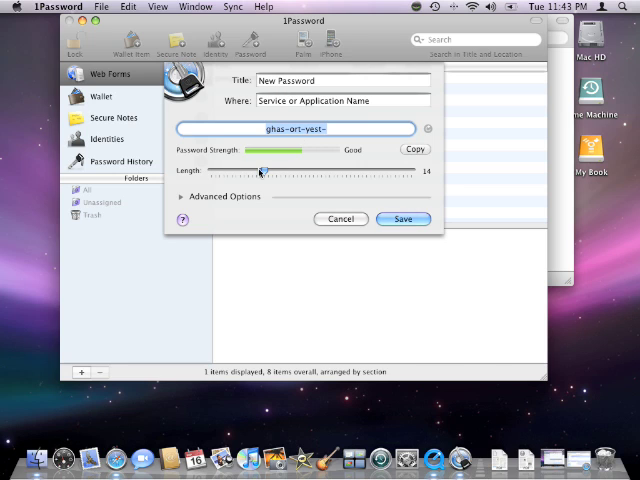
pyautogui.moveTo(262, 172); pyautogui.dragTo(317, 172)
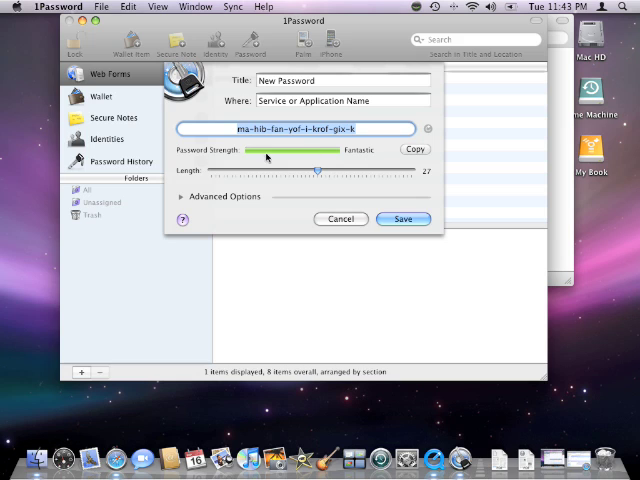
pyautogui.click(183, 196)
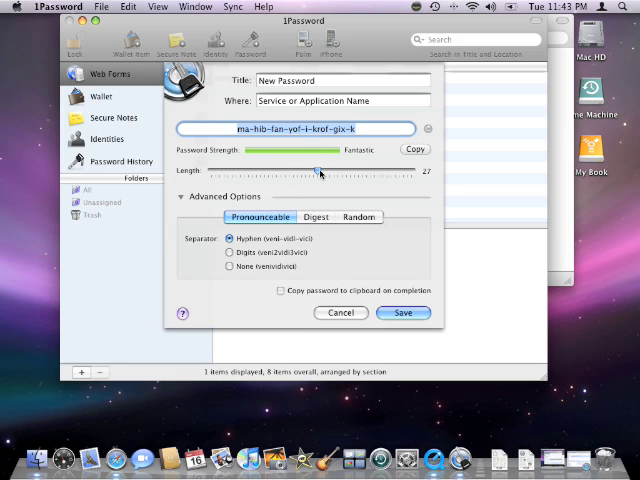
pyautogui.moveTo(320, 172); pyautogui.dragTo(253, 172)
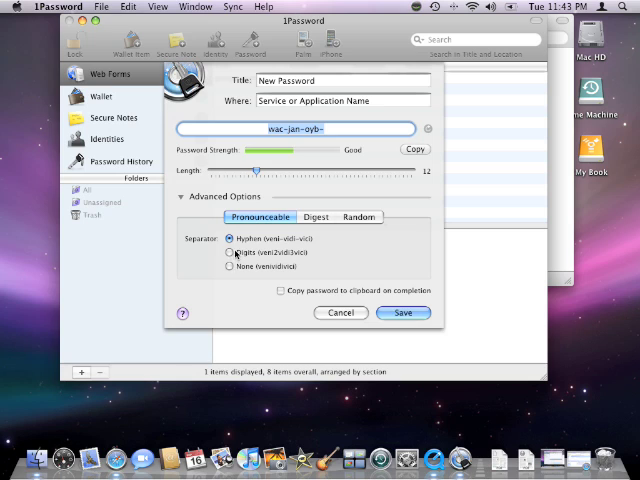
pyautogui.click(231, 253)
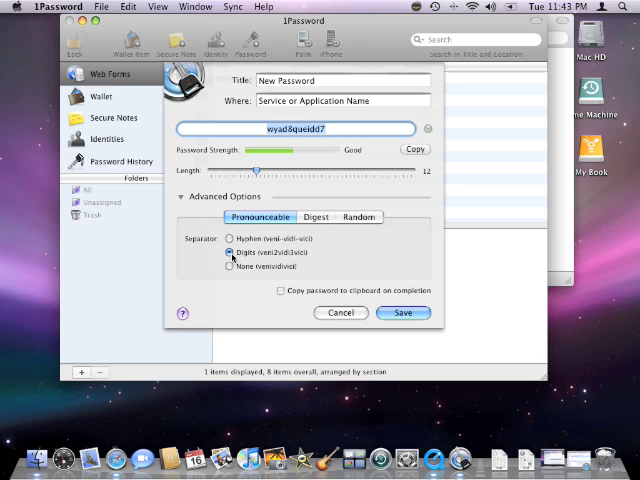
pyautogui.click(231, 266)
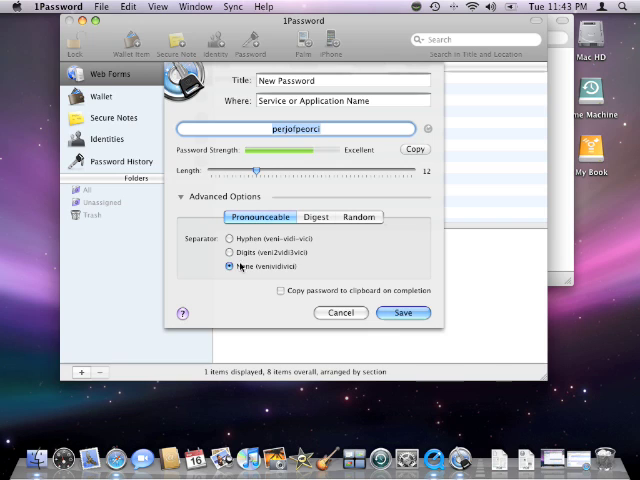
# Step: Switch to random passwords, try 7 then 5 digits, and avoid ambiguous characters
pyautogui.click(358, 217)
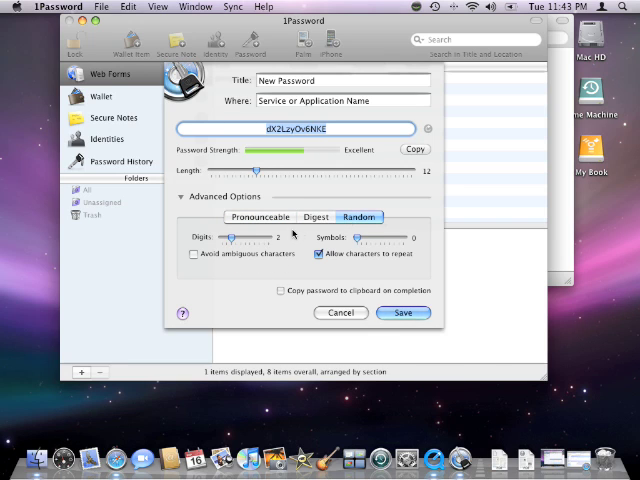
pyautogui.moveTo(228, 238); pyautogui.dragTo(245, 238)
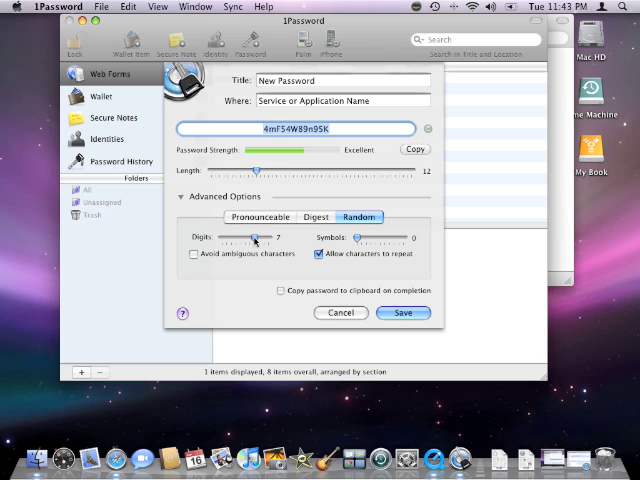
pyautogui.click(193, 253)
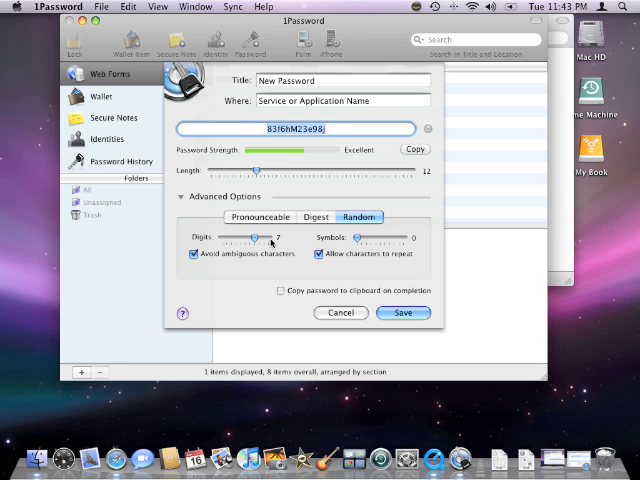
pyautogui.moveTo(250, 237); pyautogui.dragTo(240, 237)
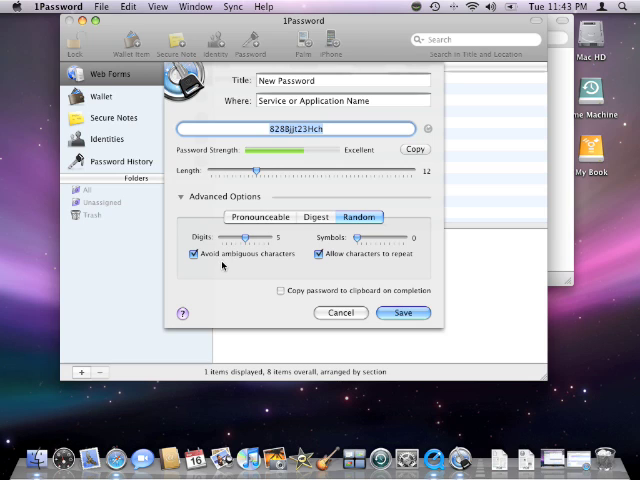
# Step: Return to pronounceable passwords with hyphen, then digit separators, and a one-character length
pyautogui.click(260, 217)
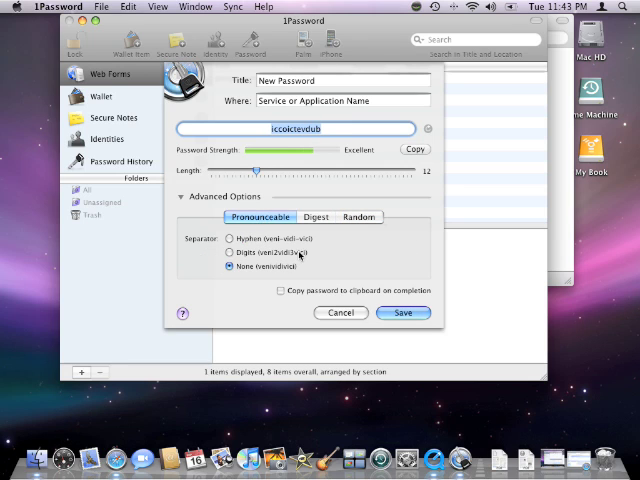
pyautogui.click(231, 238)
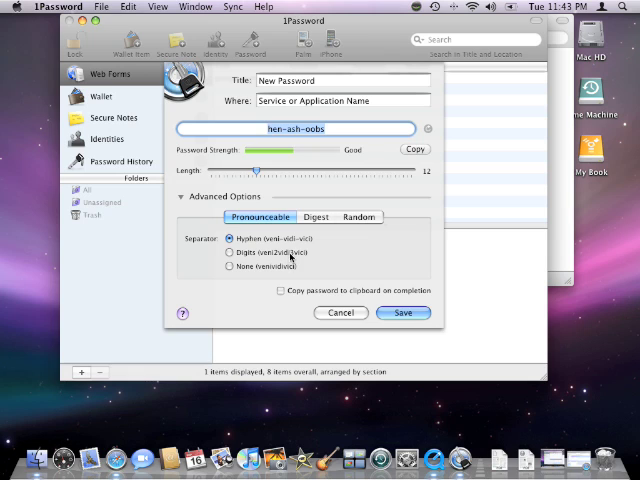
pyautogui.click(231, 252)
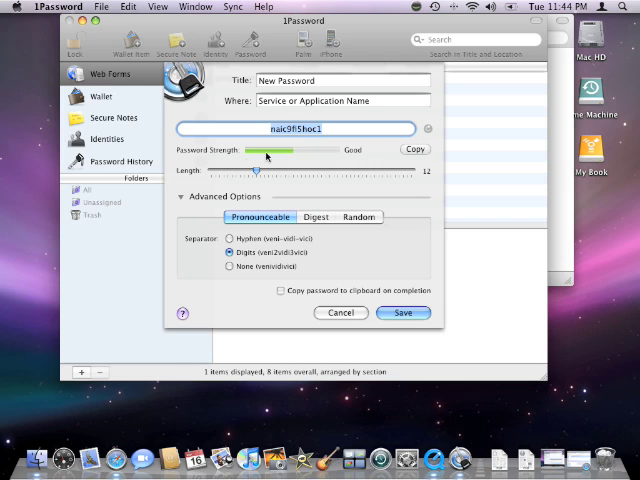
pyautogui.moveTo(256, 170); pyautogui.dragTo(213, 170)
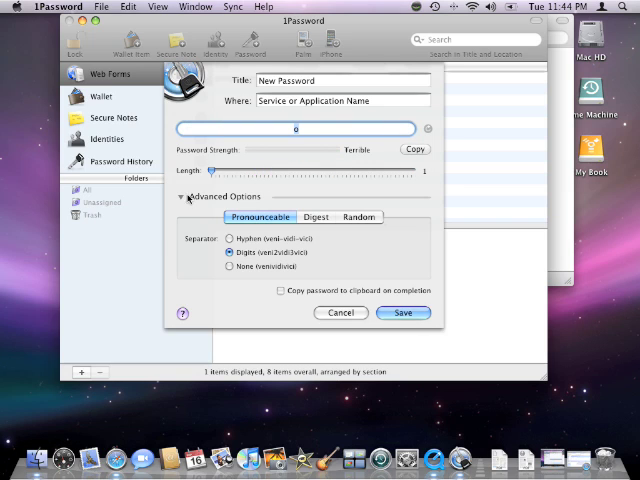